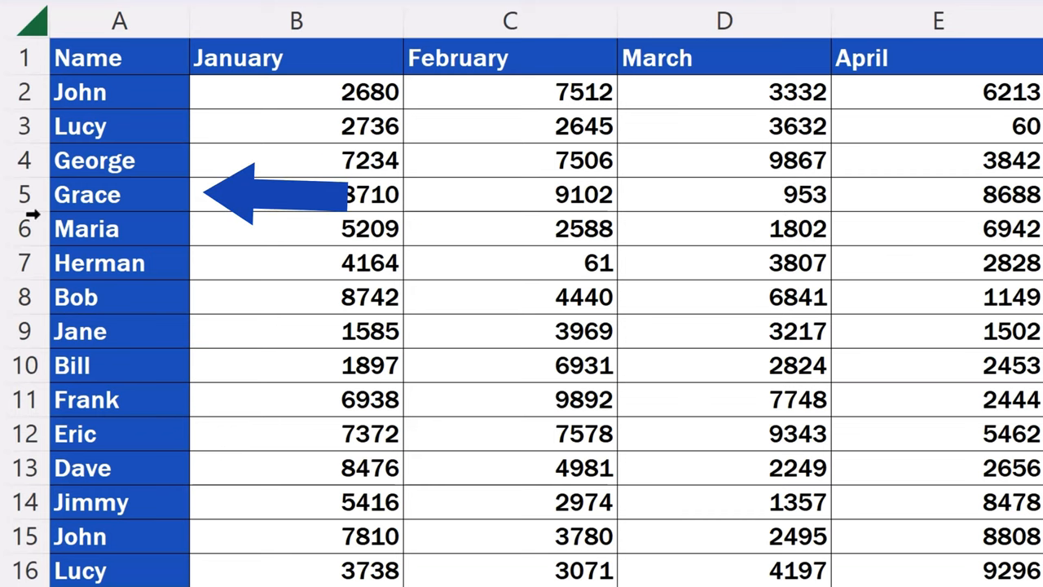
Select Grace's whole row via the row 5 header
click(24, 194)
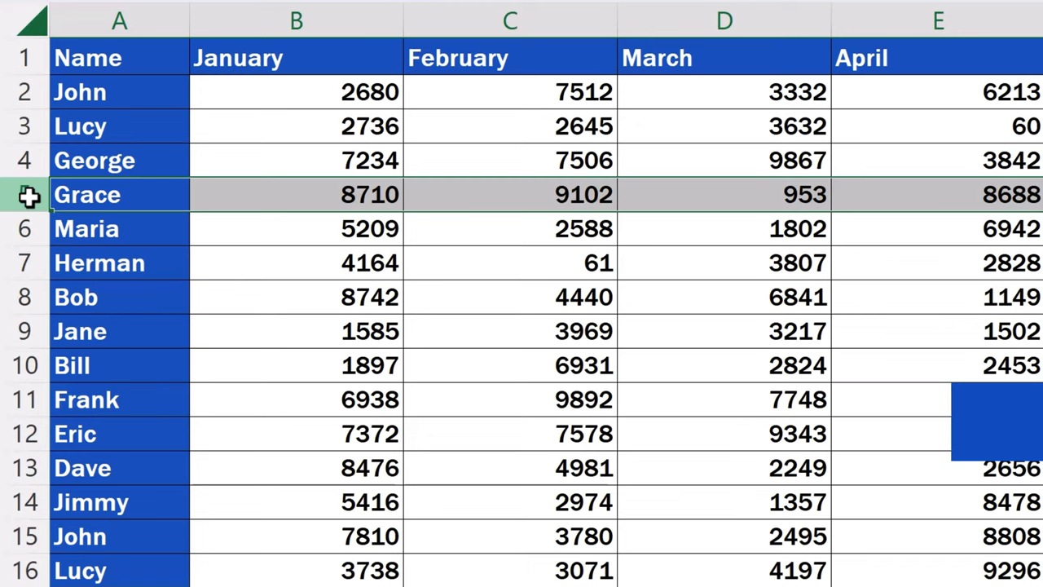
Insert a blank row above Grace with Ctrl+Plus, then select Herman's row
key(ctrl+plus)
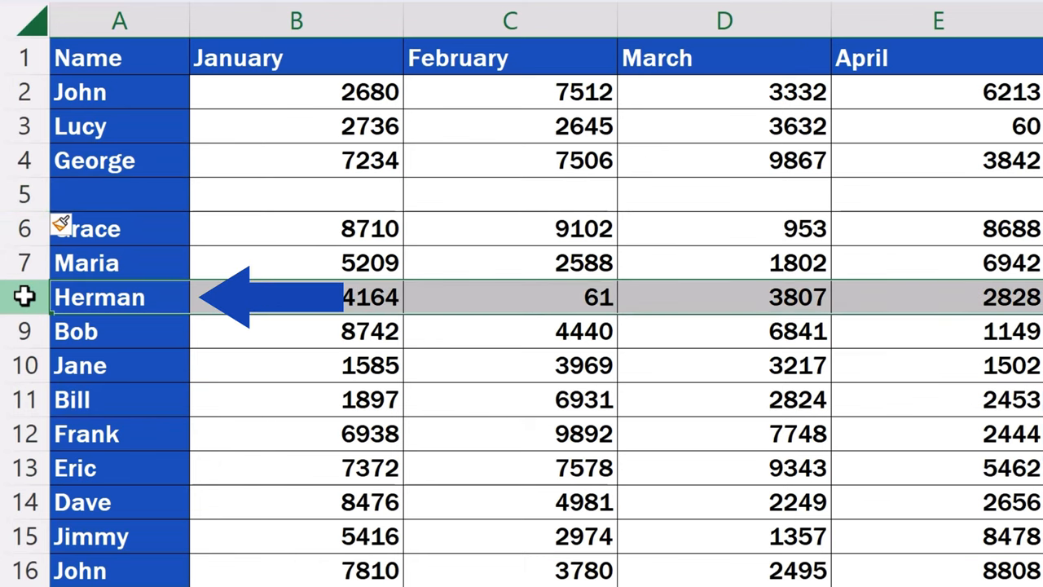
click(25, 296)
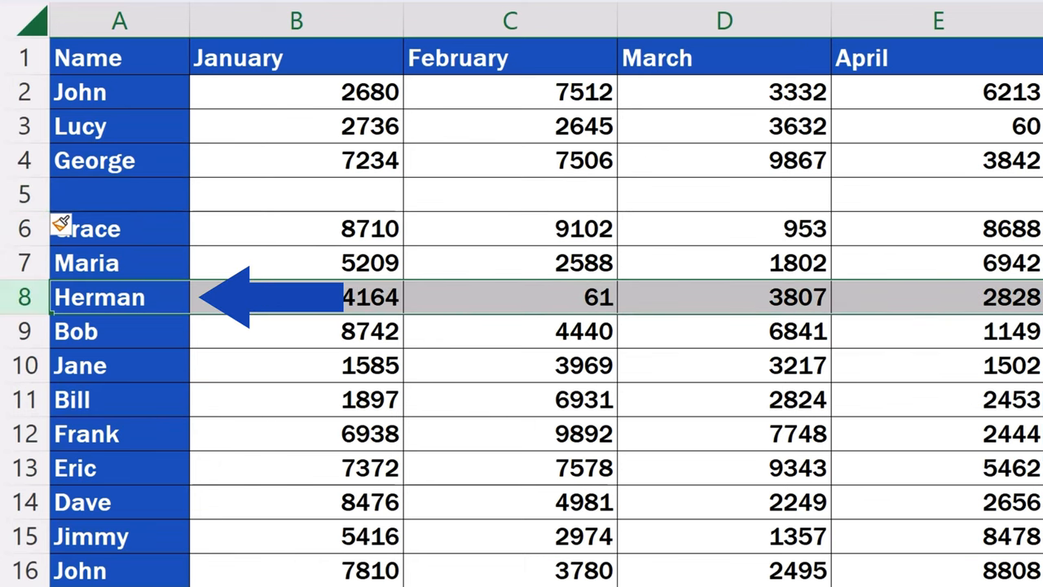